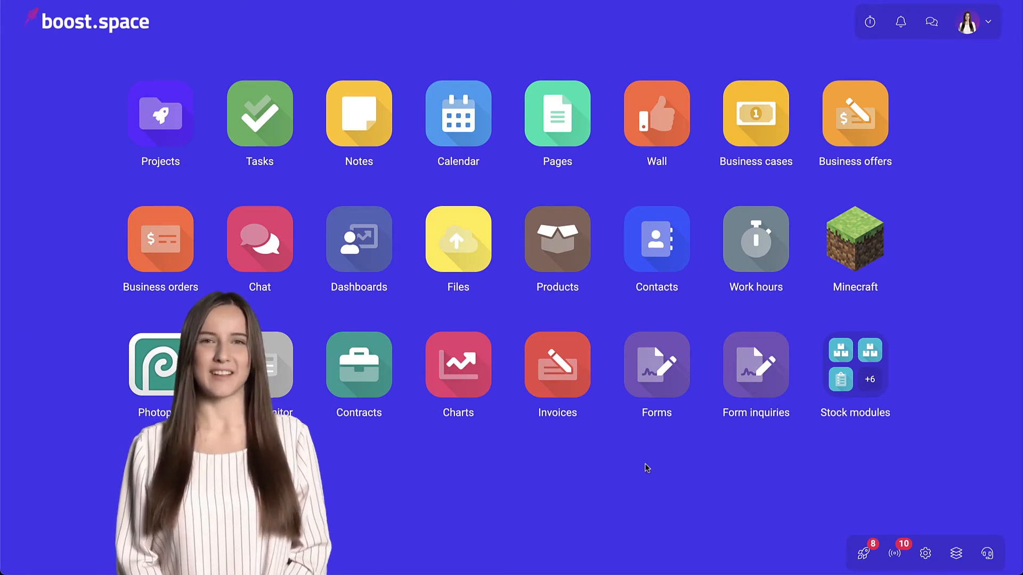
pyautogui.moveTo(295, 384)
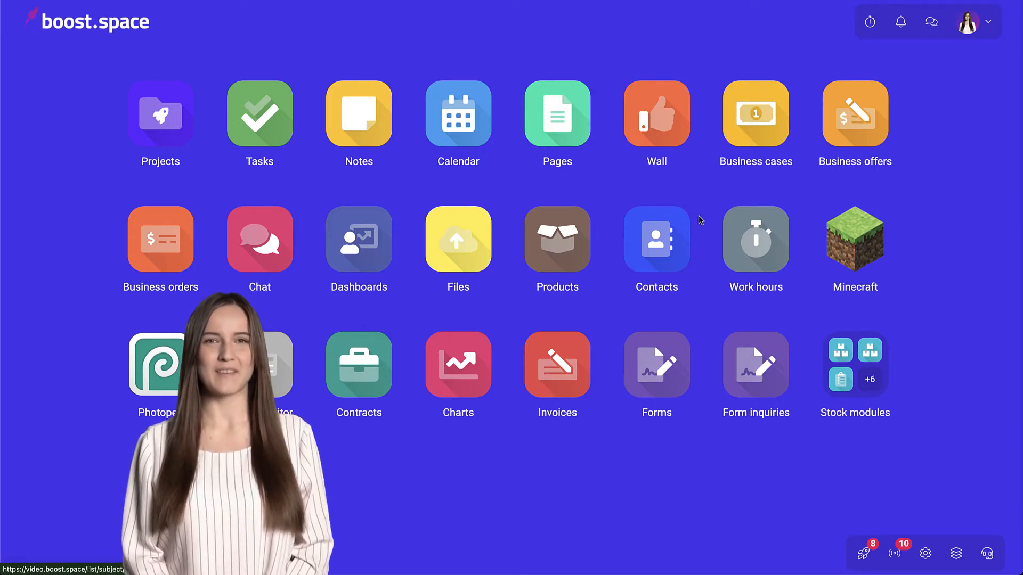
# - Browse the T-shirt - kids, Ladies and Men product lists, ending on T-shirt - kids
pyautogui.click(556, 238)
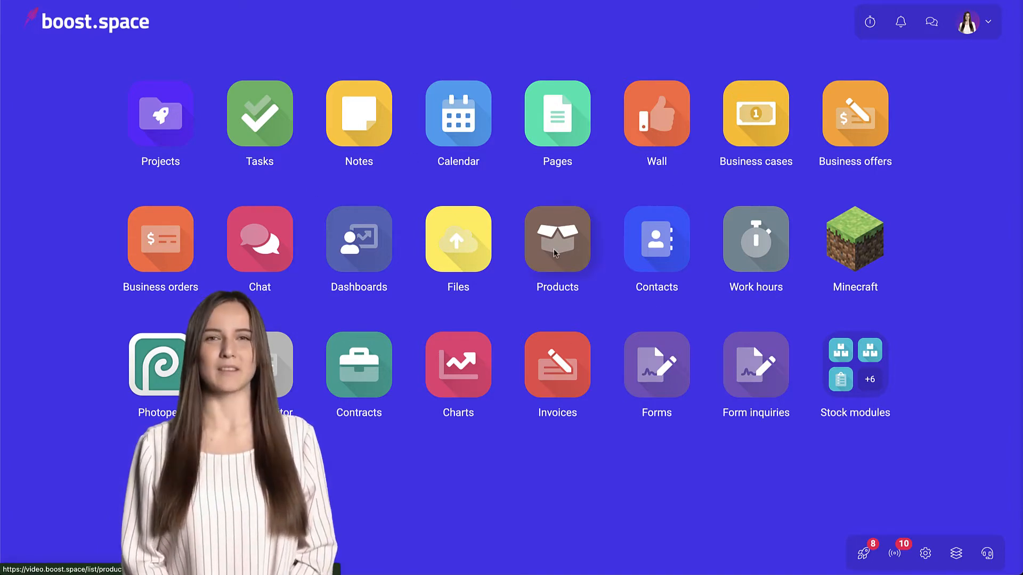
pyautogui.click(556, 239)
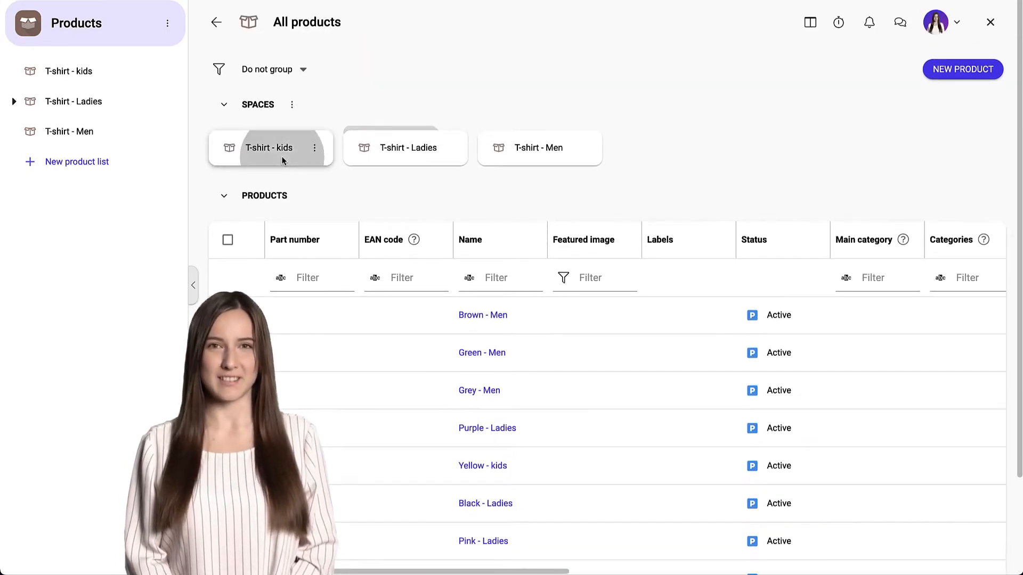
pyautogui.click(267, 147)
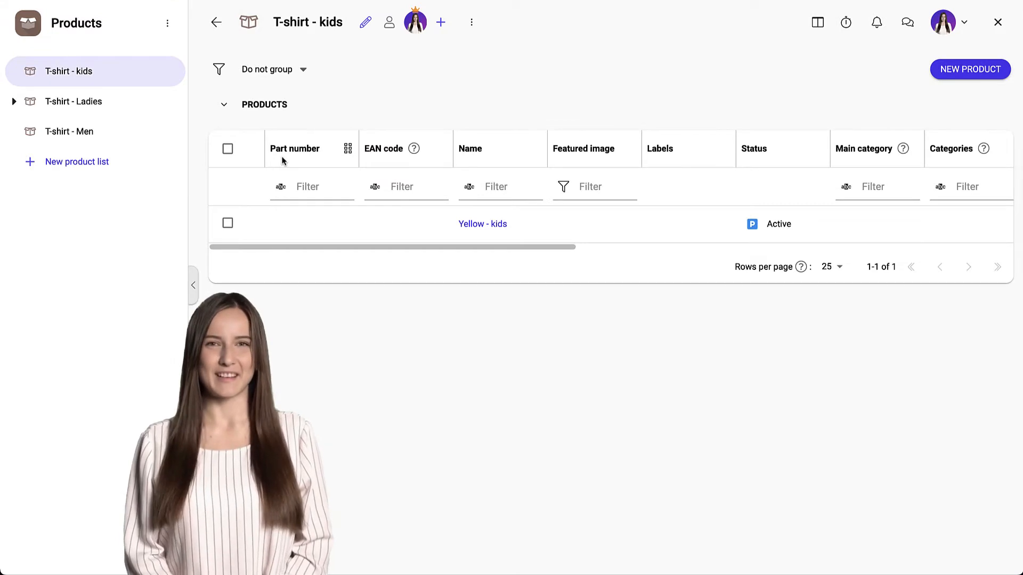
pyautogui.click(73, 101)
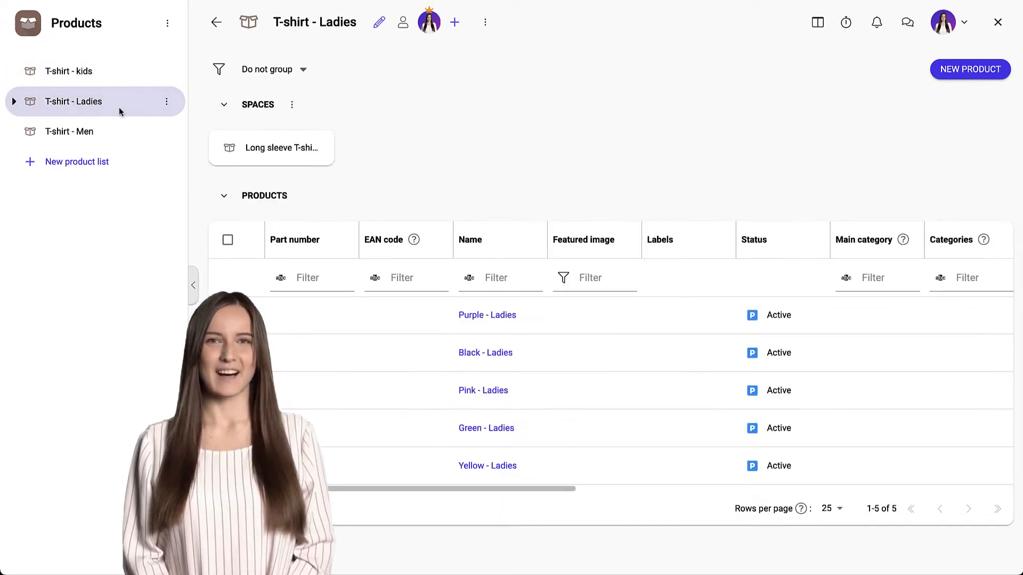
pyautogui.moveTo(116, 211)
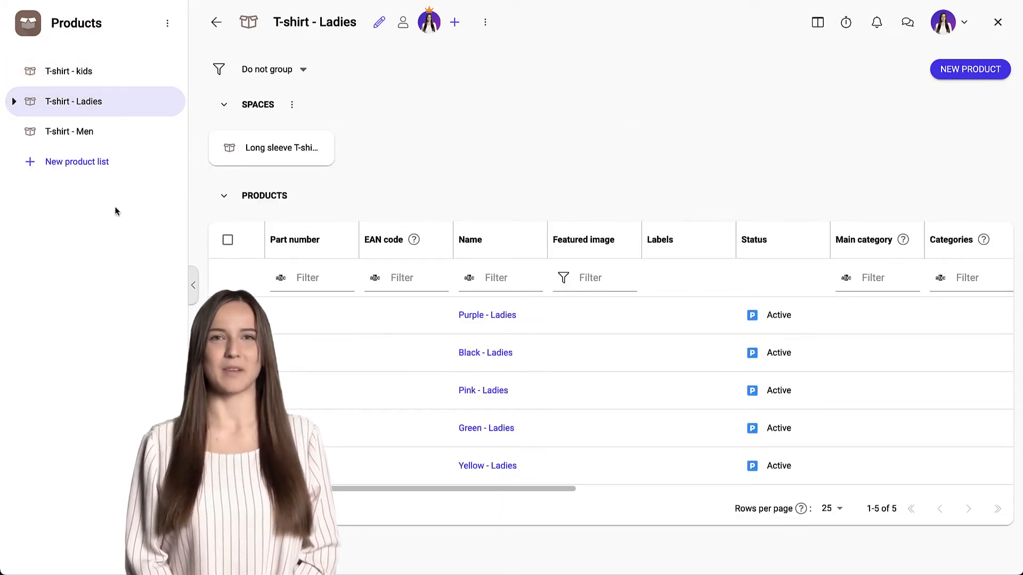
pyautogui.click(69, 131)
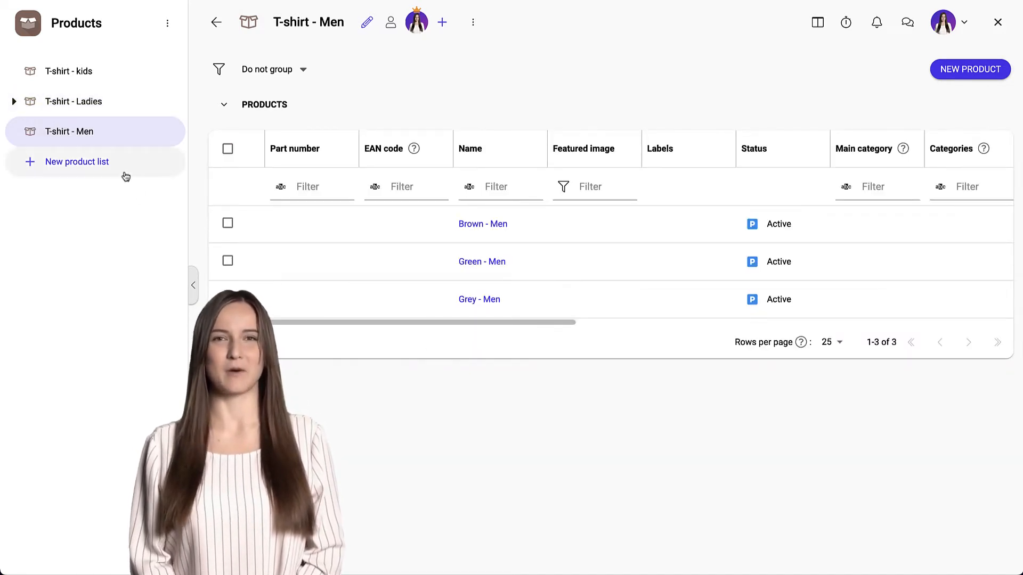
pyautogui.click(76, 23)
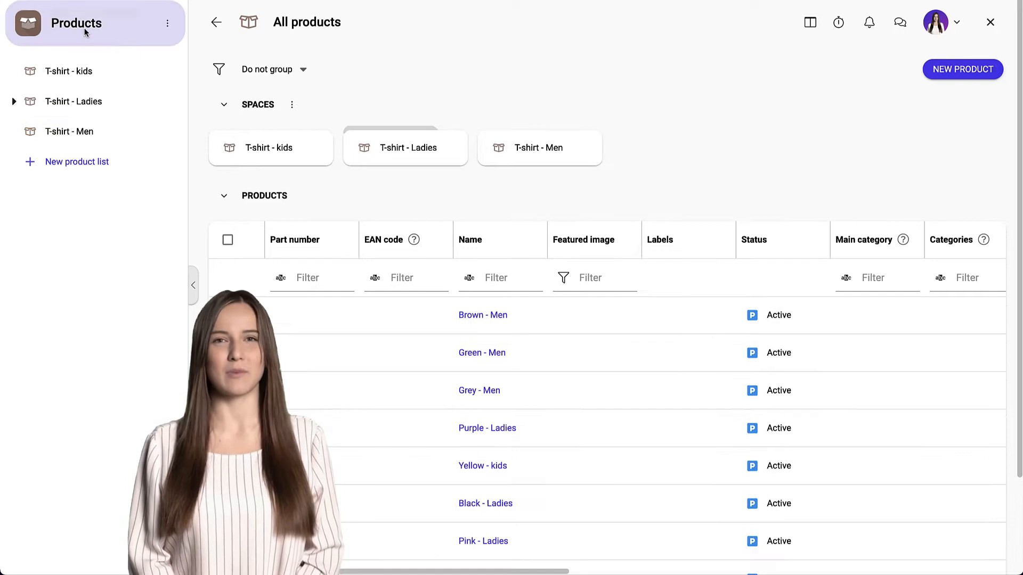
pyautogui.scroll(-3)
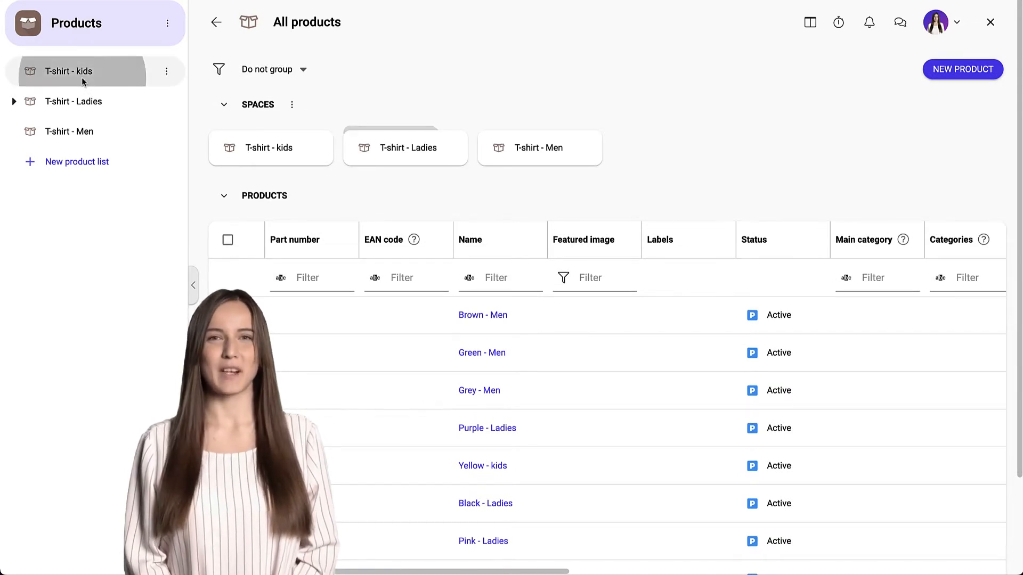
pyautogui.click(68, 71)
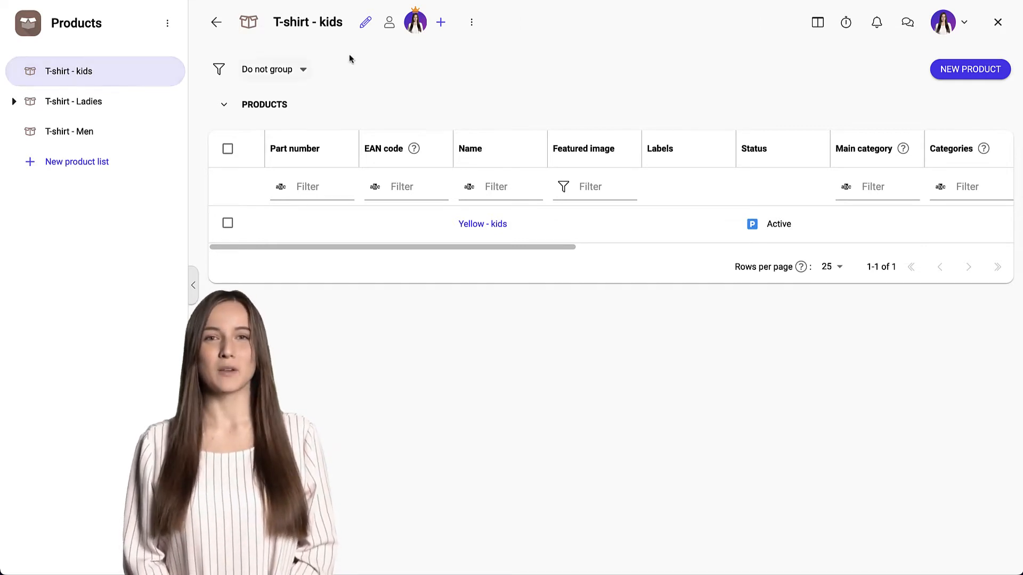
pyautogui.click(389, 21)
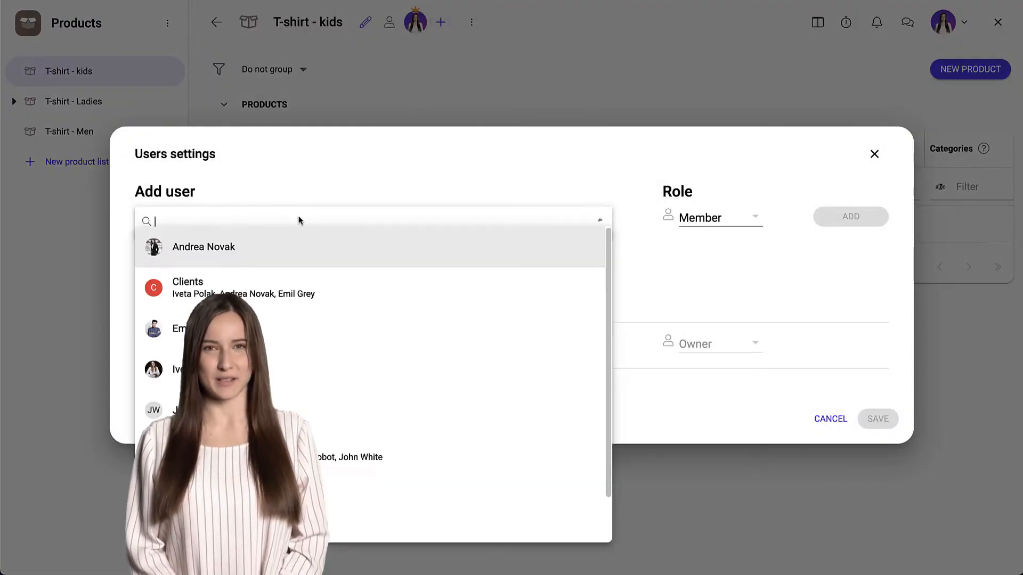
pyautogui.click(185, 328)
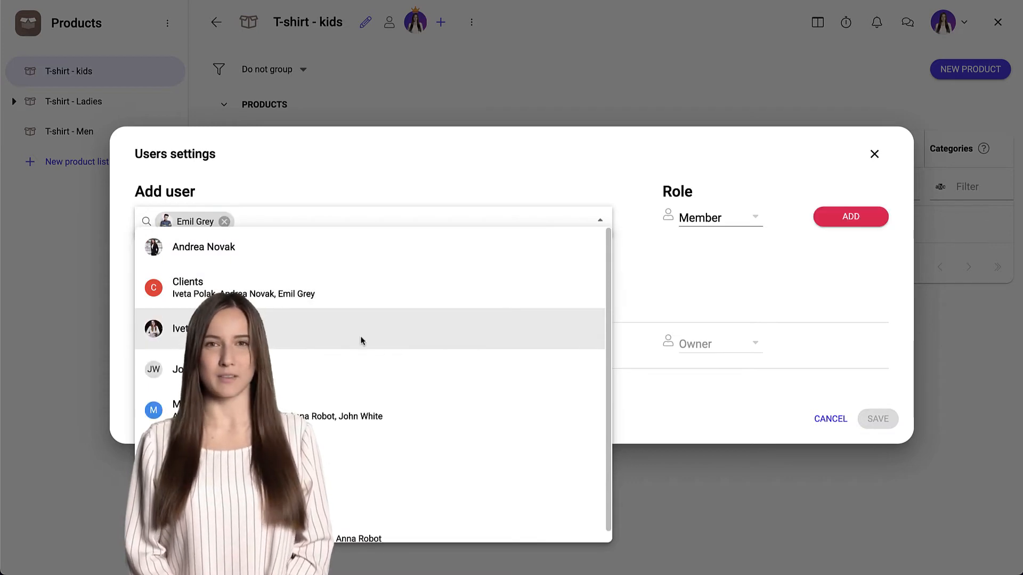
pyautogui.click(711, 217)
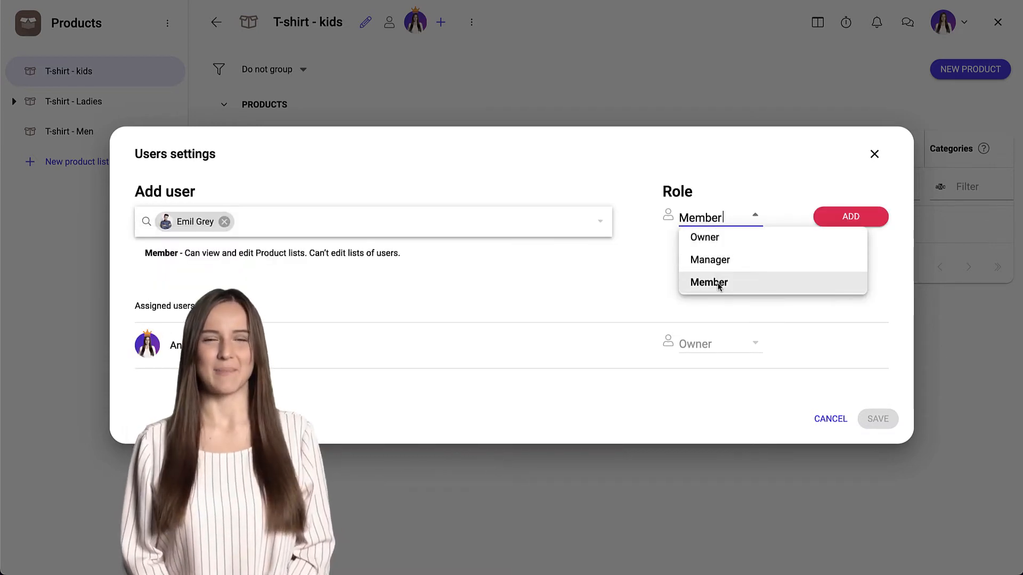
pyautogui.click(709, 282)
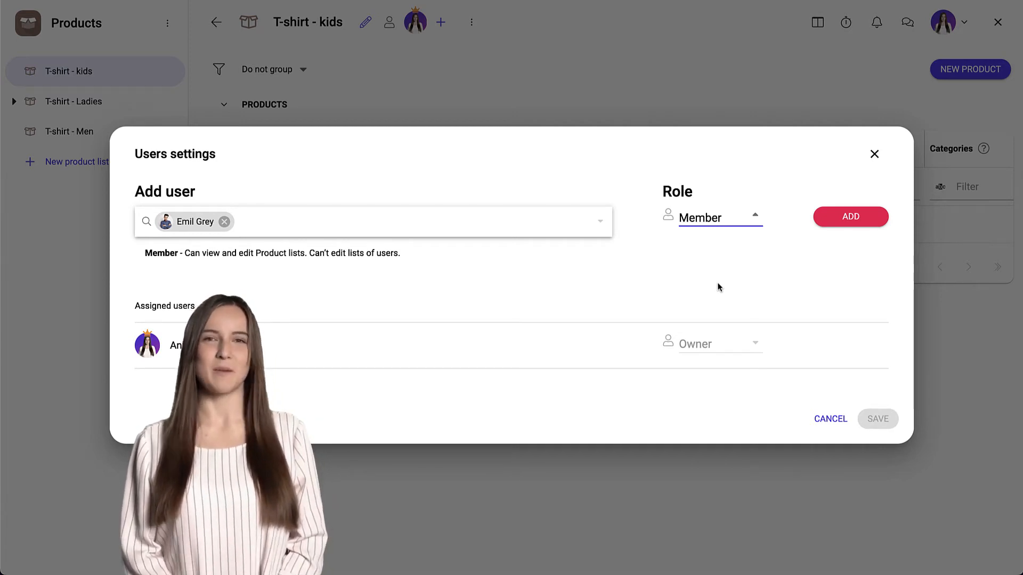
pyautogui.click(711, 217)
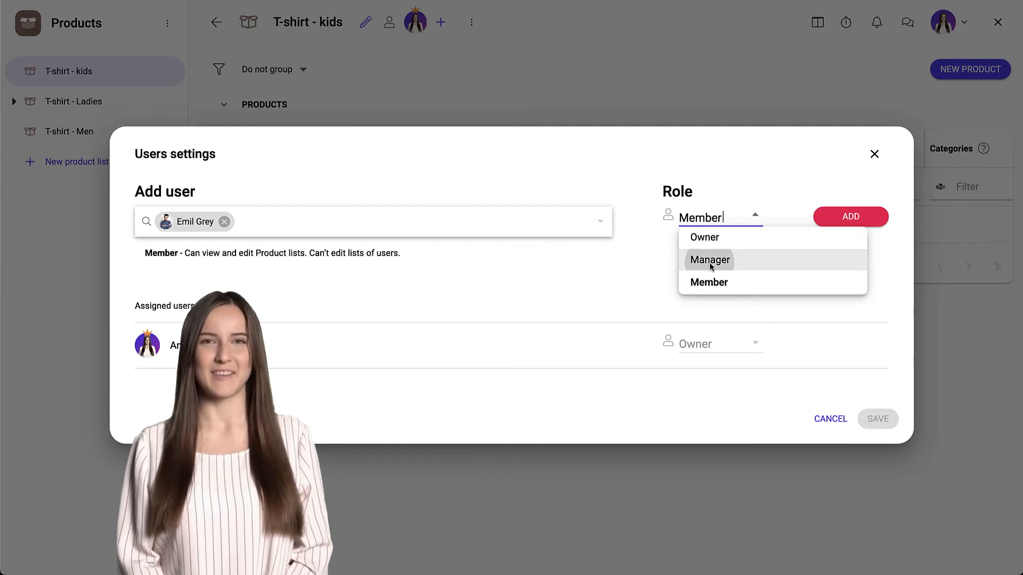
pyautogui.click(709, 259)
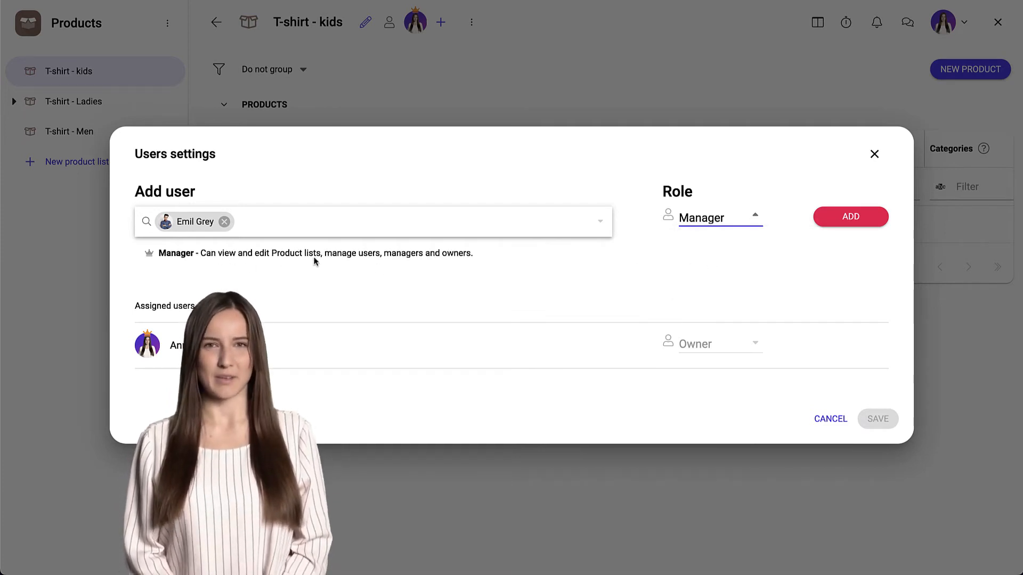
pyautogui.moveTo(594, 271)
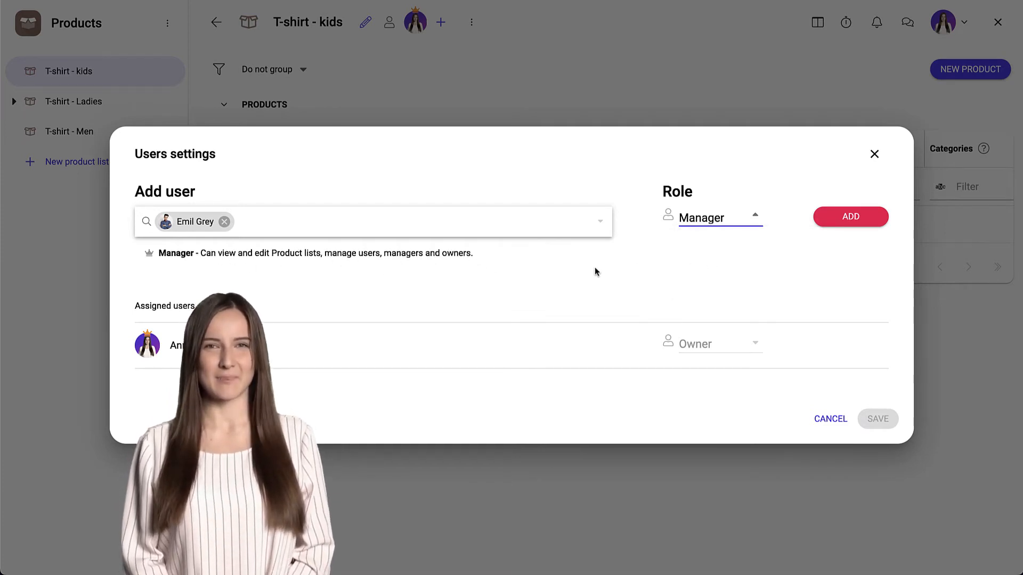
pyautogui.click(718, 218)
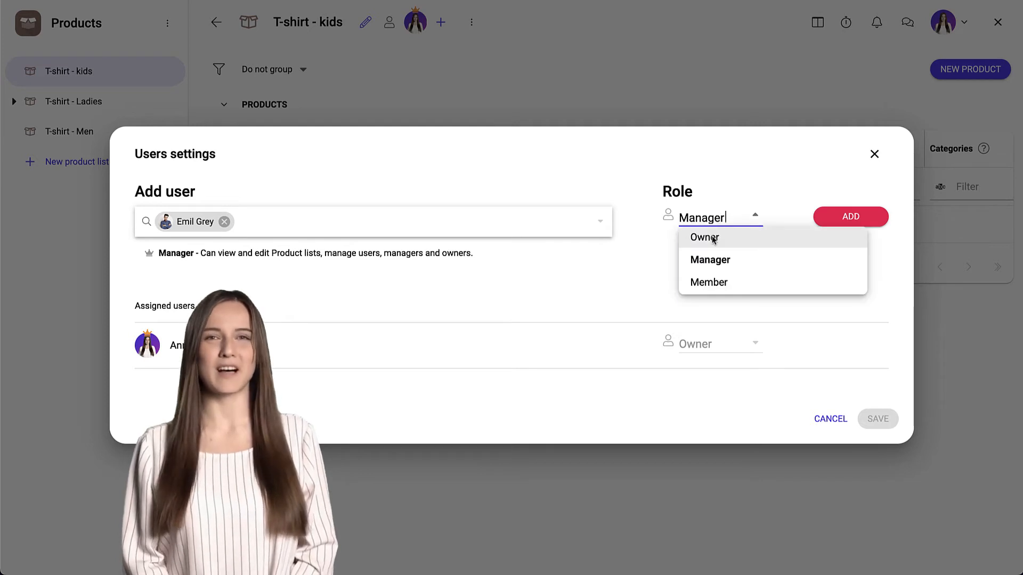
pyautogui.click(703, 237)
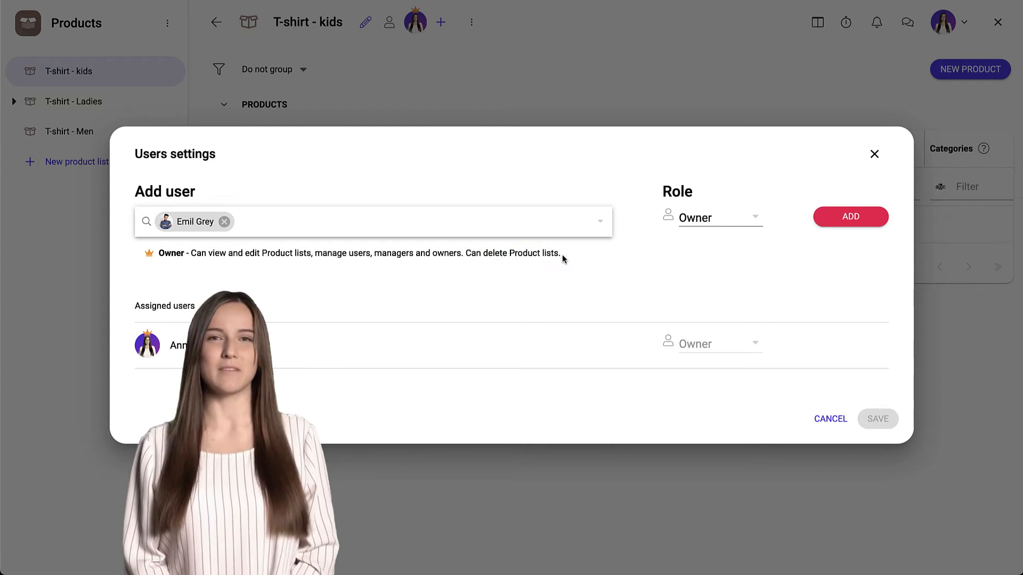
pyautogui.click(849, 216)
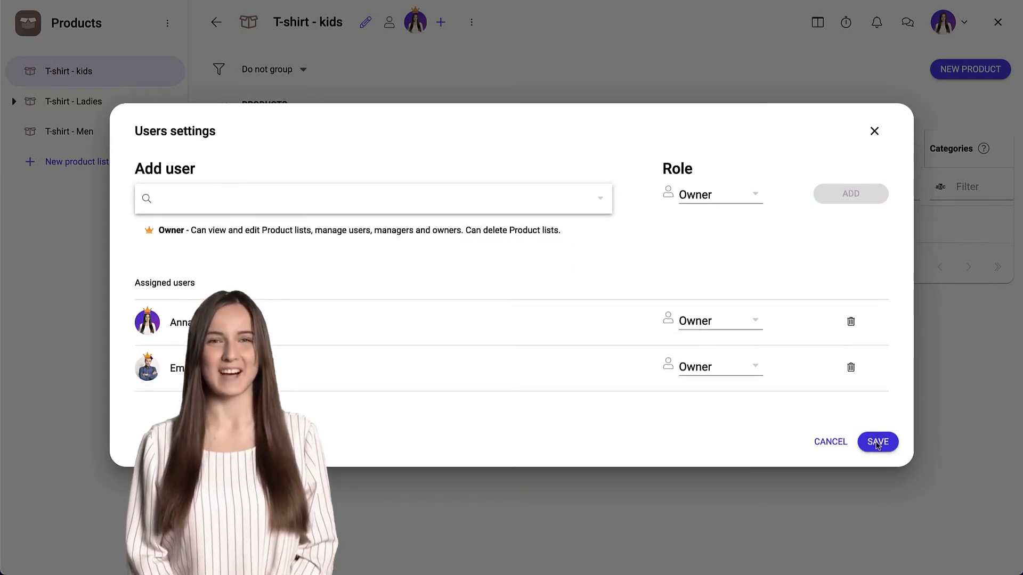
pyautogui.click(878, 442)
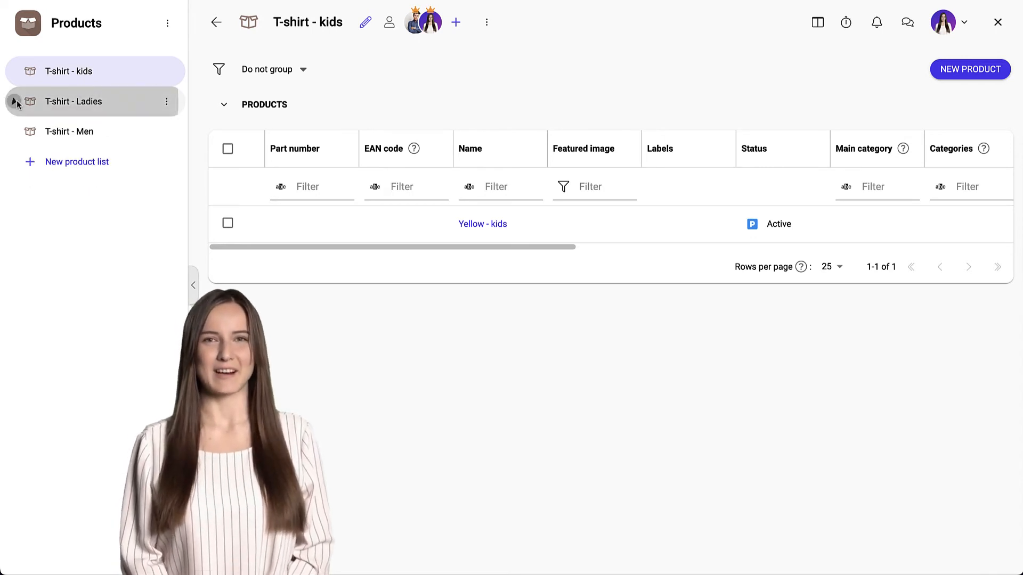
# - Expand T-shirt - Ladies in the sidebar to reveal Long sleeve T-shirts
pyautogui.click(15, 101)
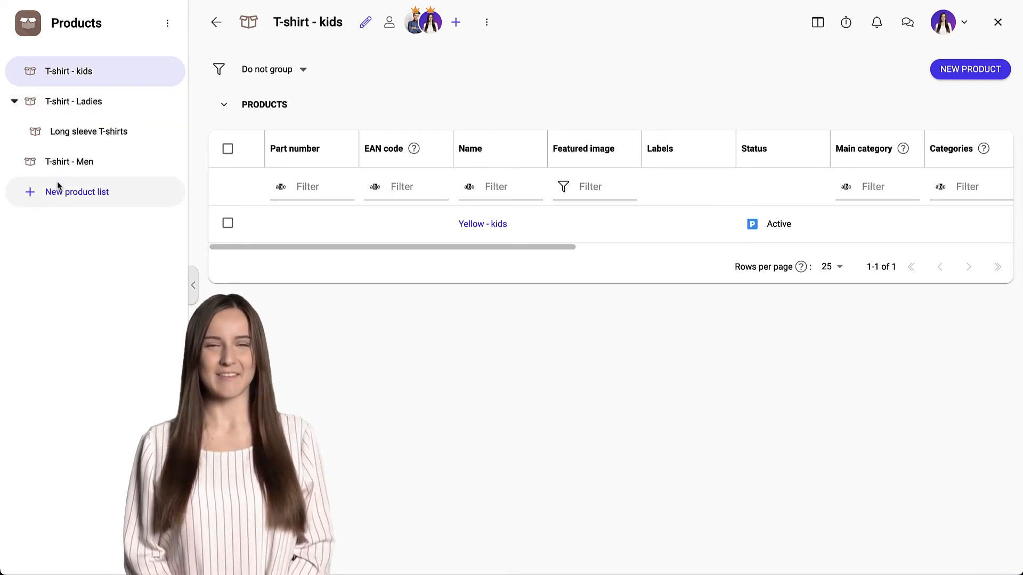
# - Create the 'Outdoor t-shirt' product list with T-shirt - Ladies as its parent
pyautogui.click(76, 192)
pyautogui.write('Outdoor t-shirt')
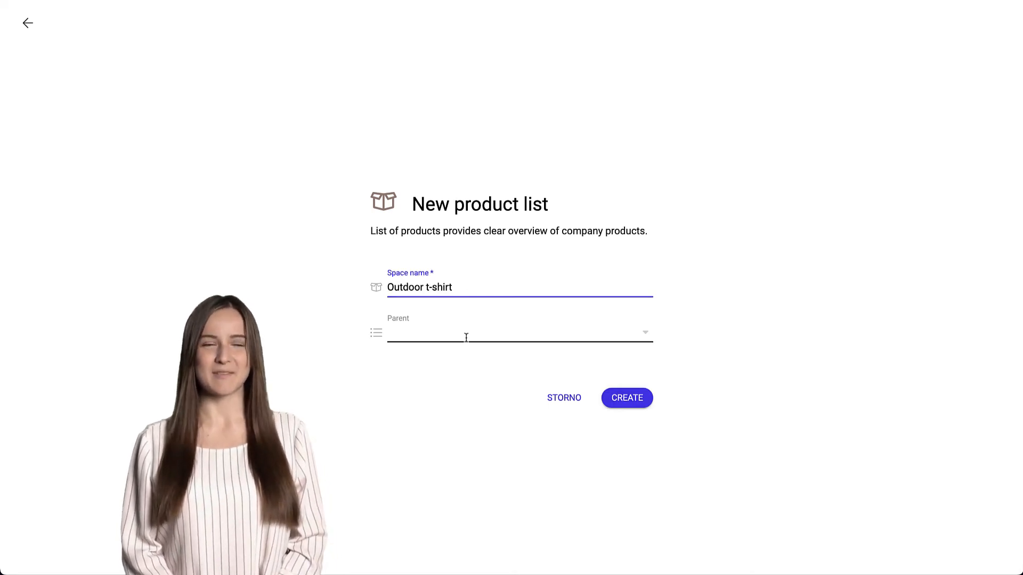
pyautogui.click(518, 333)
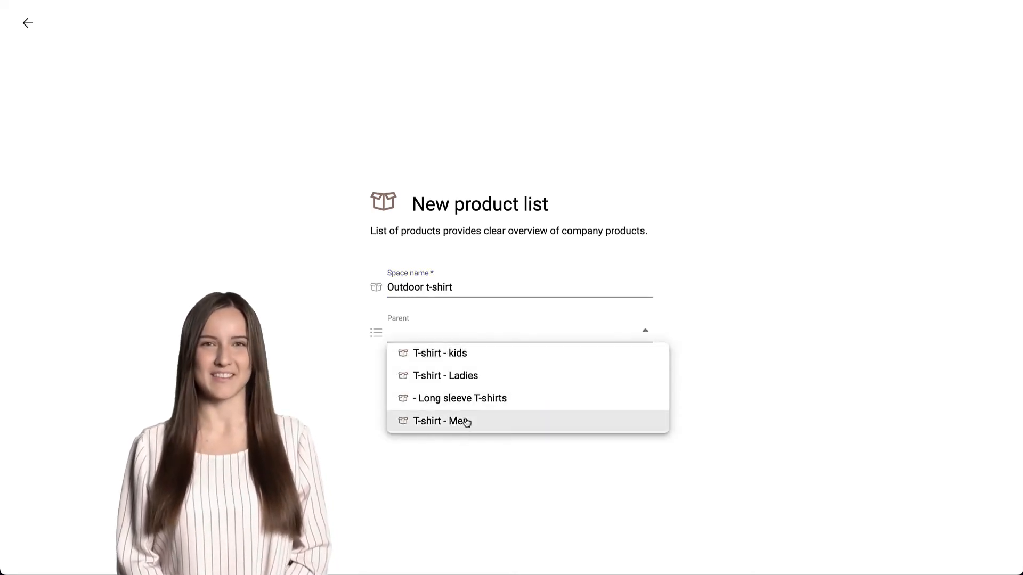
pyautogui.click(445, 375)
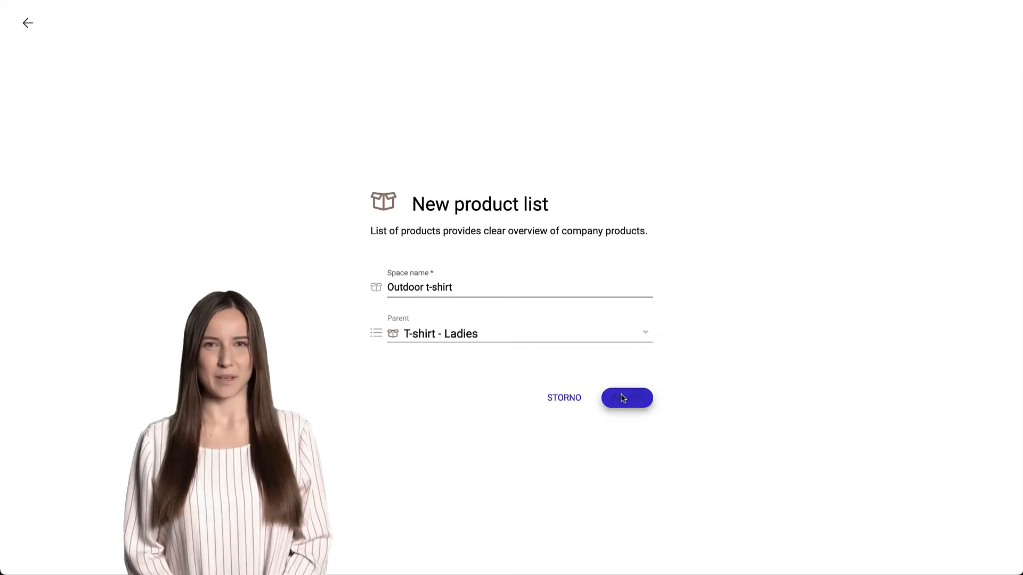
pyautogui.click(626, 398)
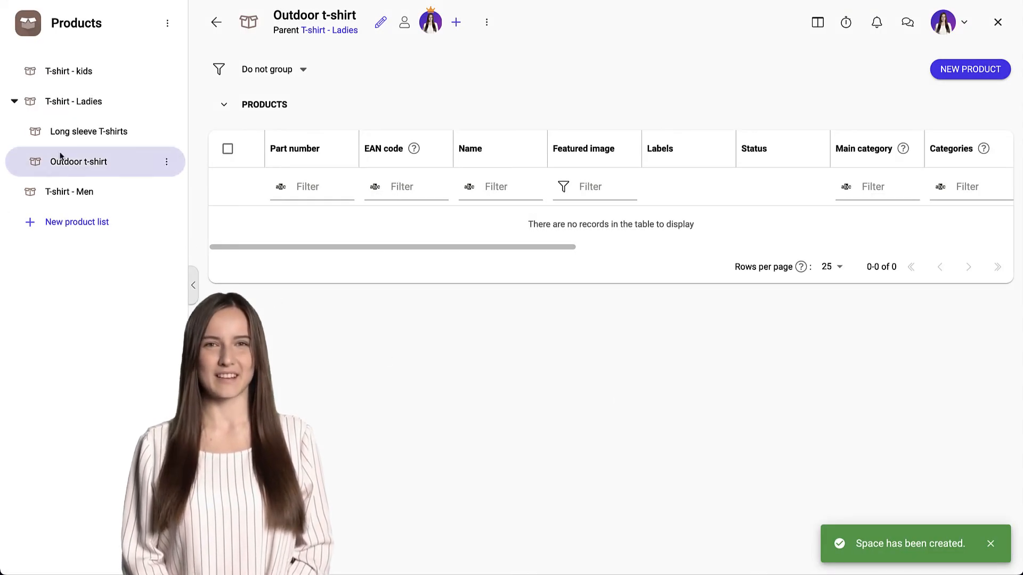
pyautogui.click(14, 101)
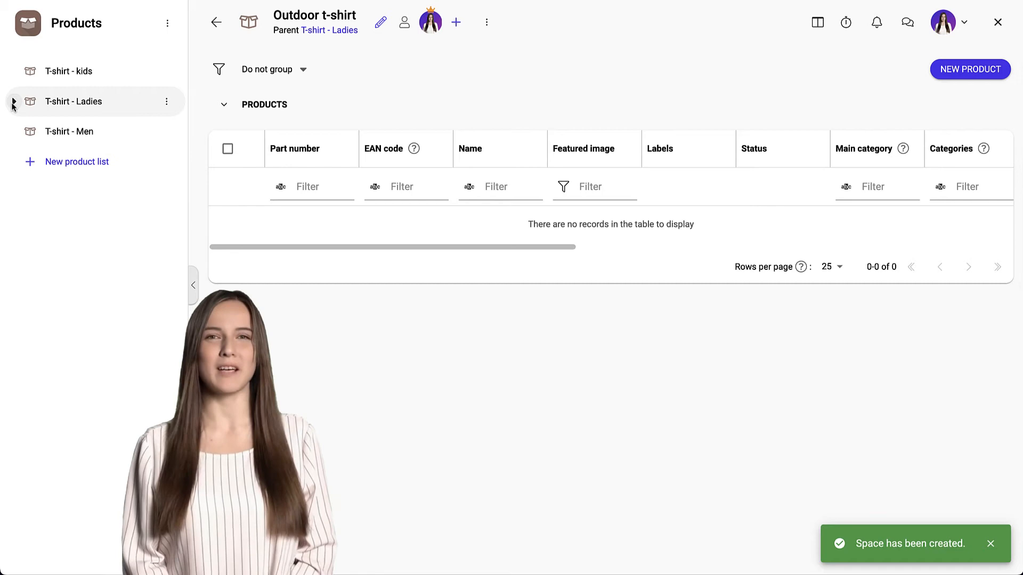
pyautogui.click(12, 105)
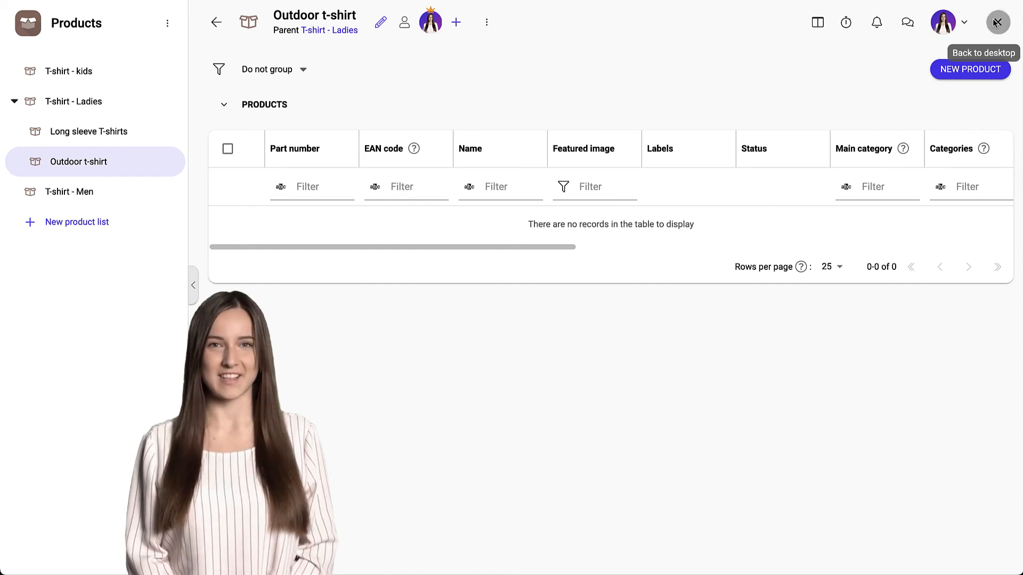
# - Go from the apps overview to the Onboarding project in Projects
pyautogui.click(997, 22)
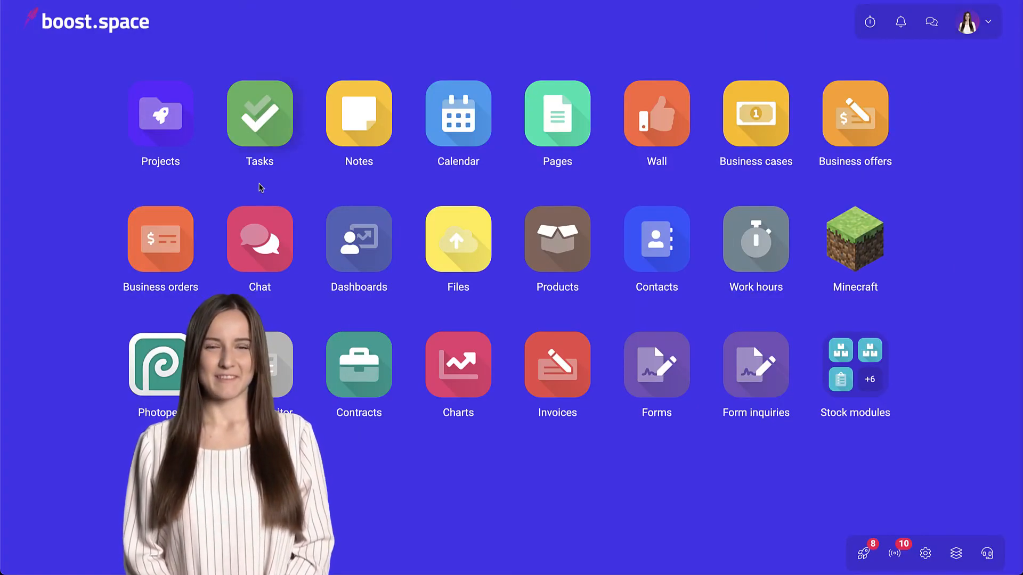
pyautogui.click(160, 115)
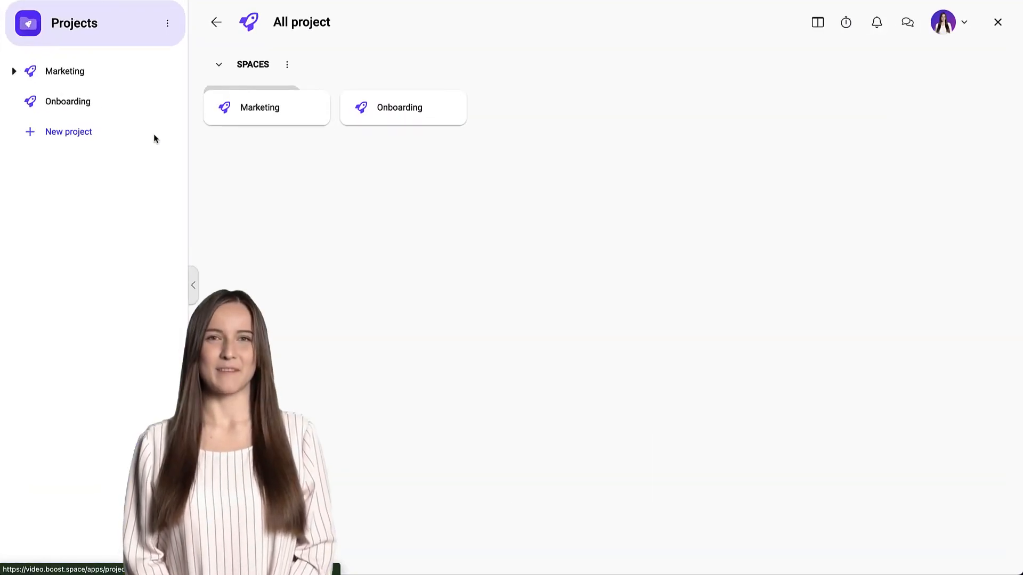
pyautogui.click(67, 102)
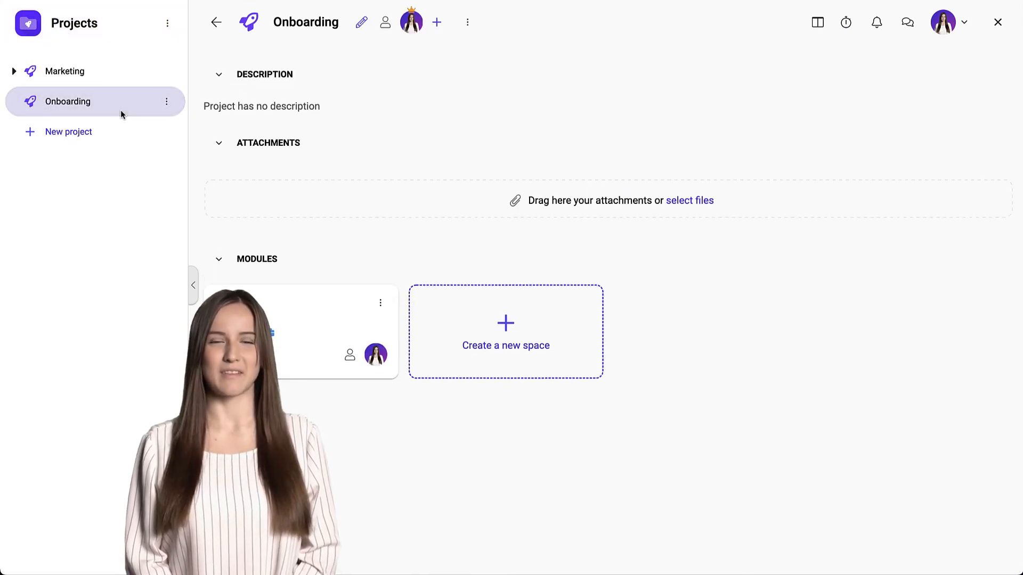
# - Add a task list named Task with a first task, then view it under Tasks
pyautogui.click(505, 330)
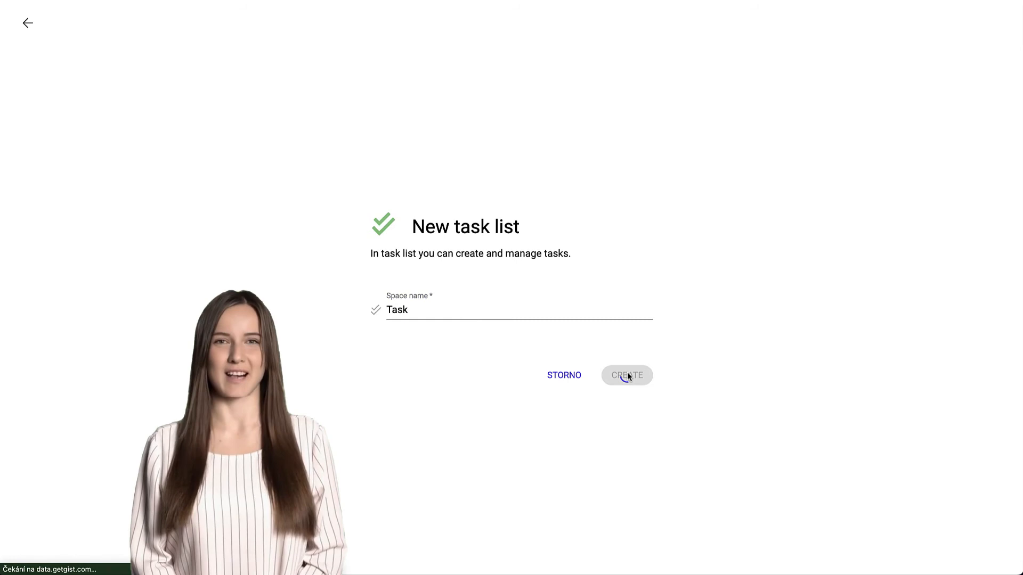
pyautogui.click(627, 375)
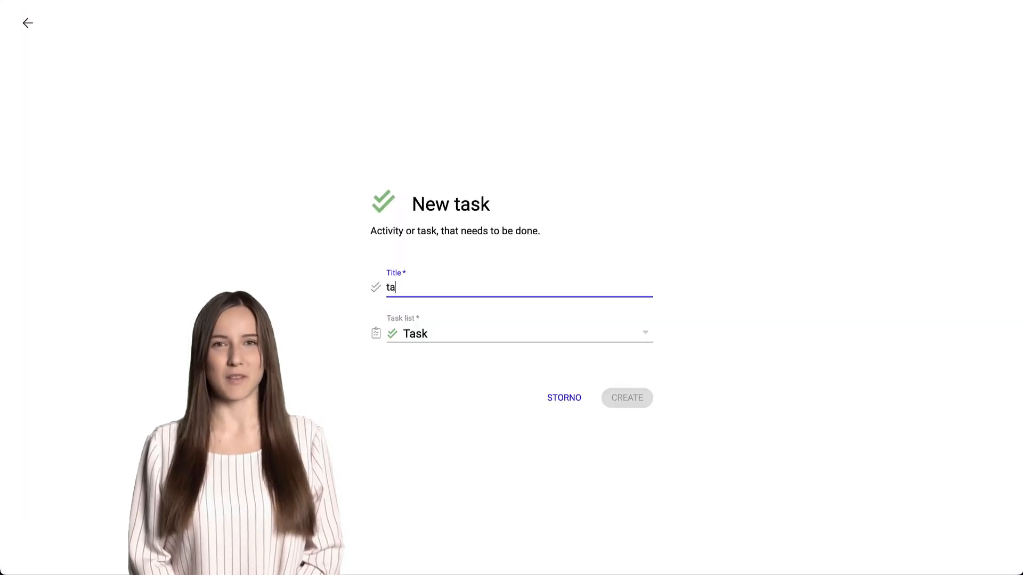
pyautogui.click(627, 398)
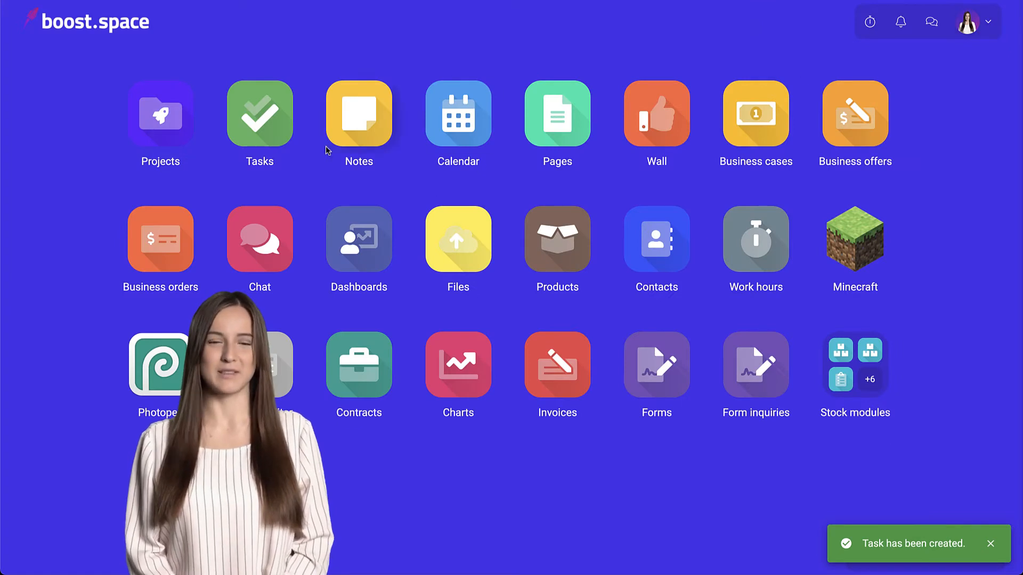
pyautogui.click(259, 114)
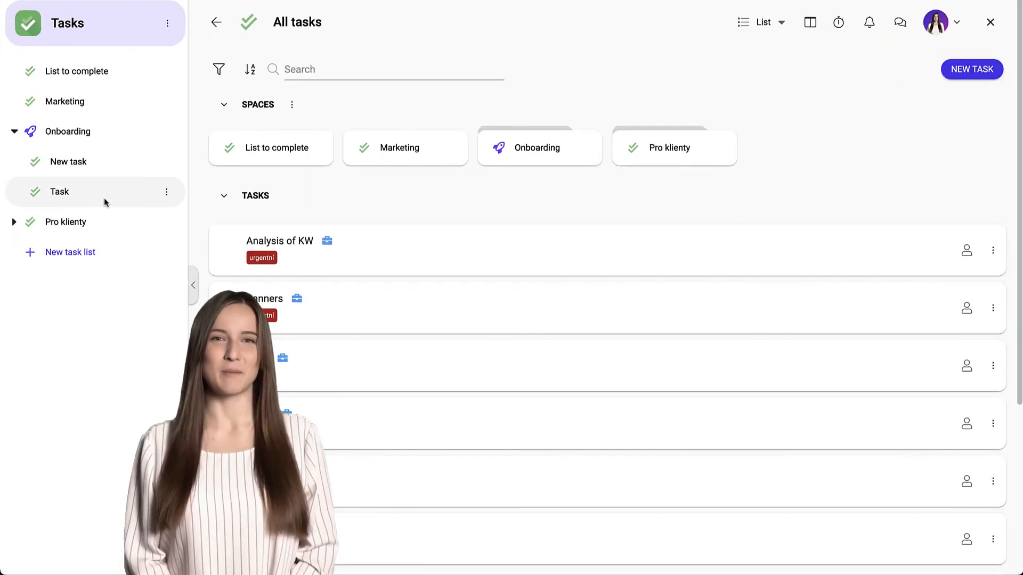